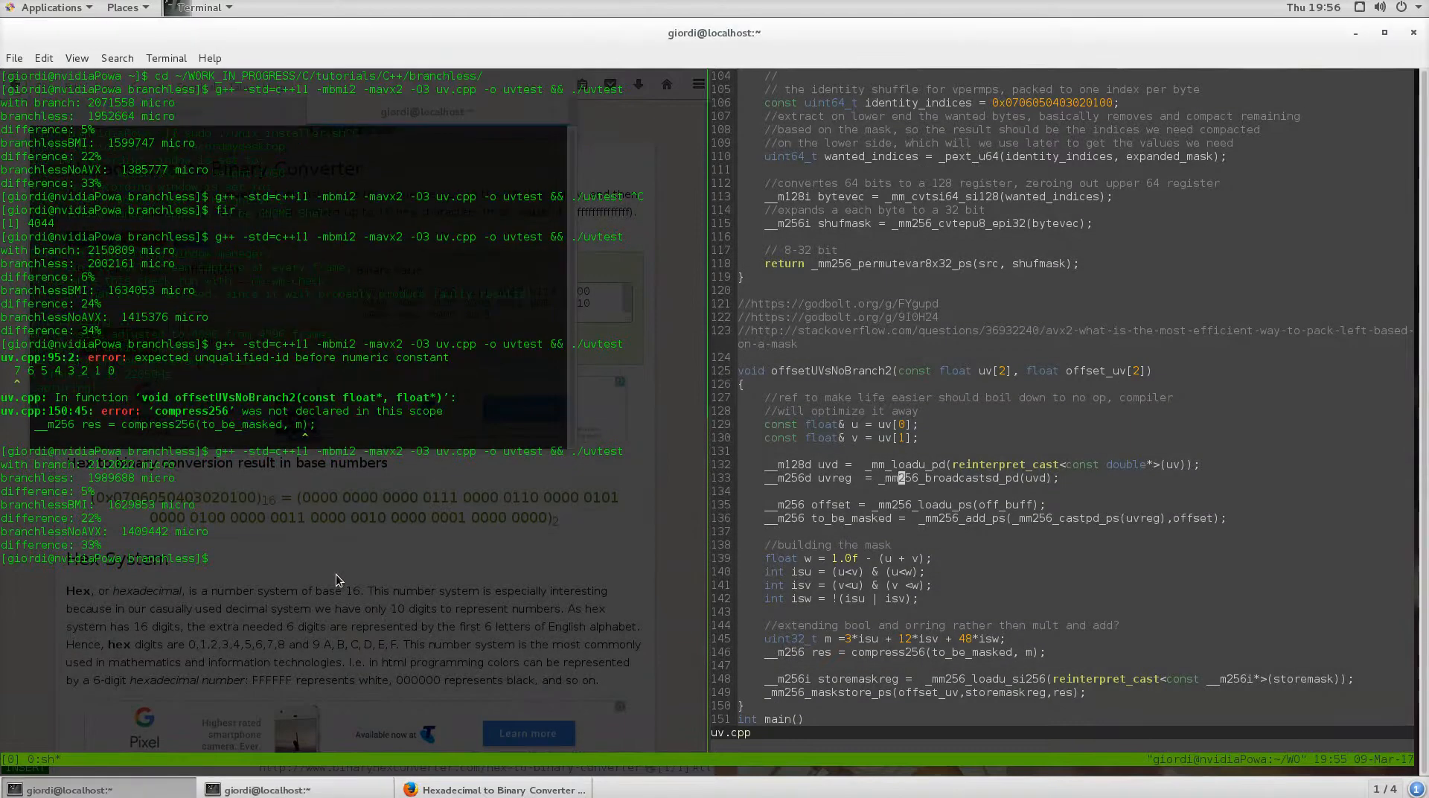
{"action": "mouse_move", "coordinate": [610, 499]}
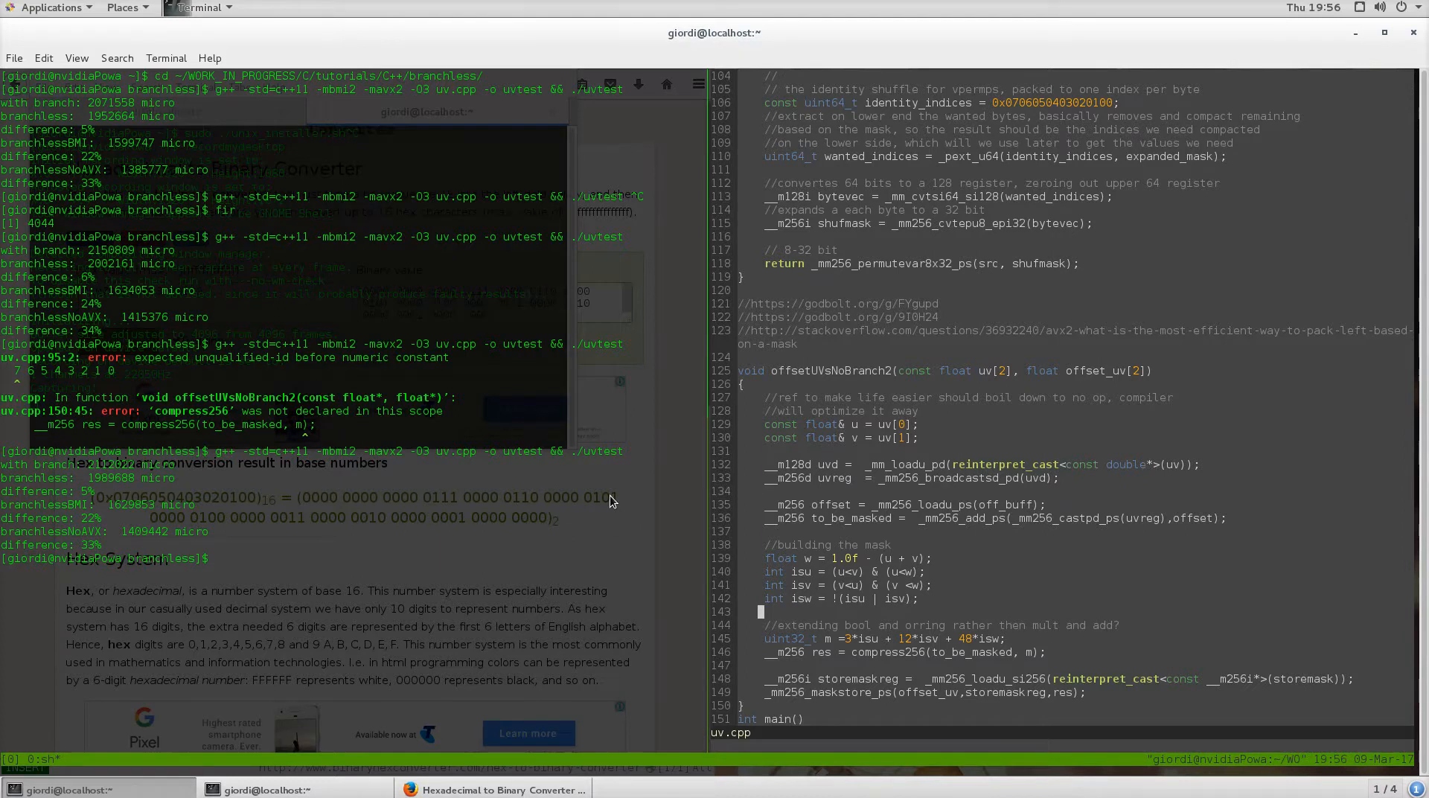
{"action": "scroll", "scroll_direction": "up", "scroll_amount": 3}
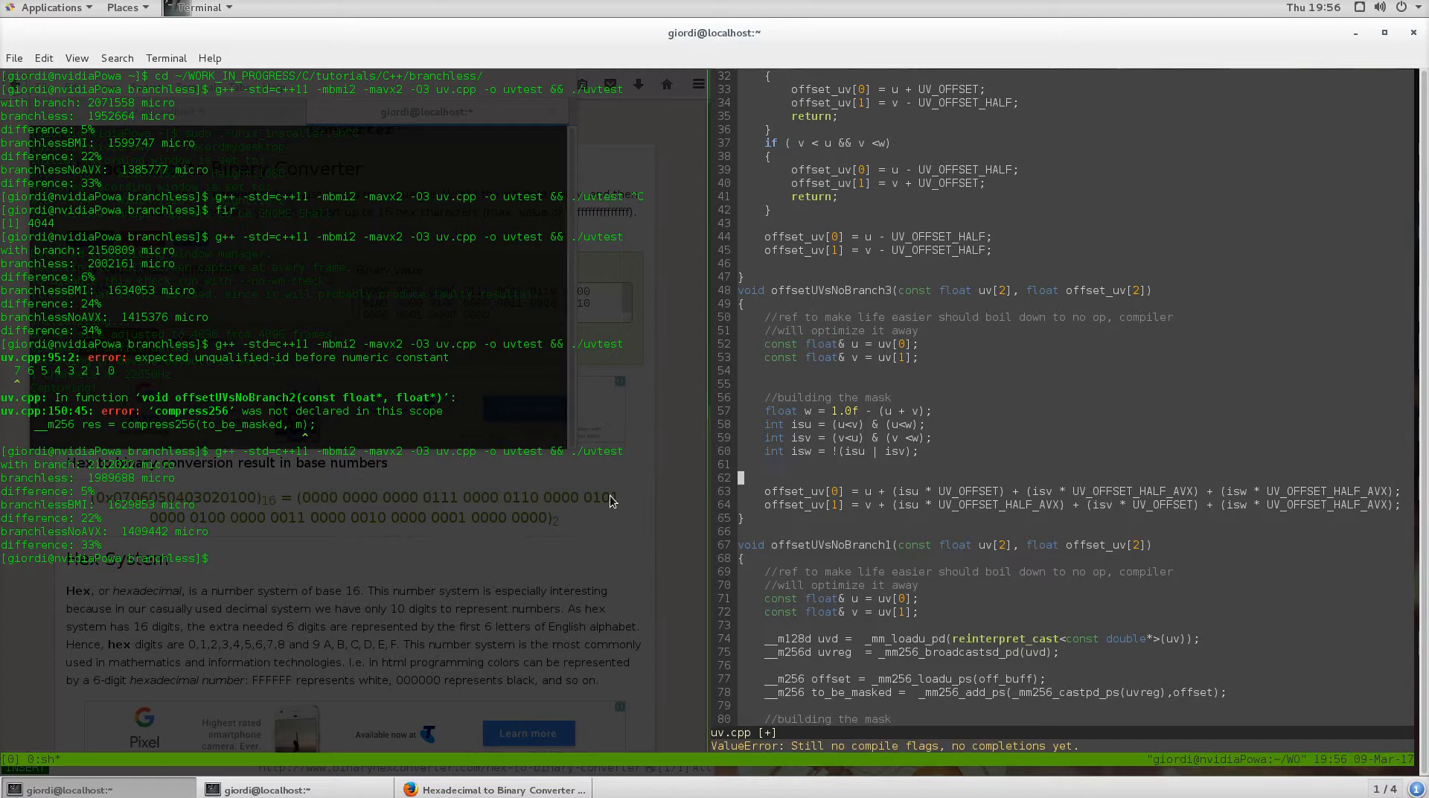
{"action": "scroll", "scroll_direction": "down", "scroll_amount": 3}
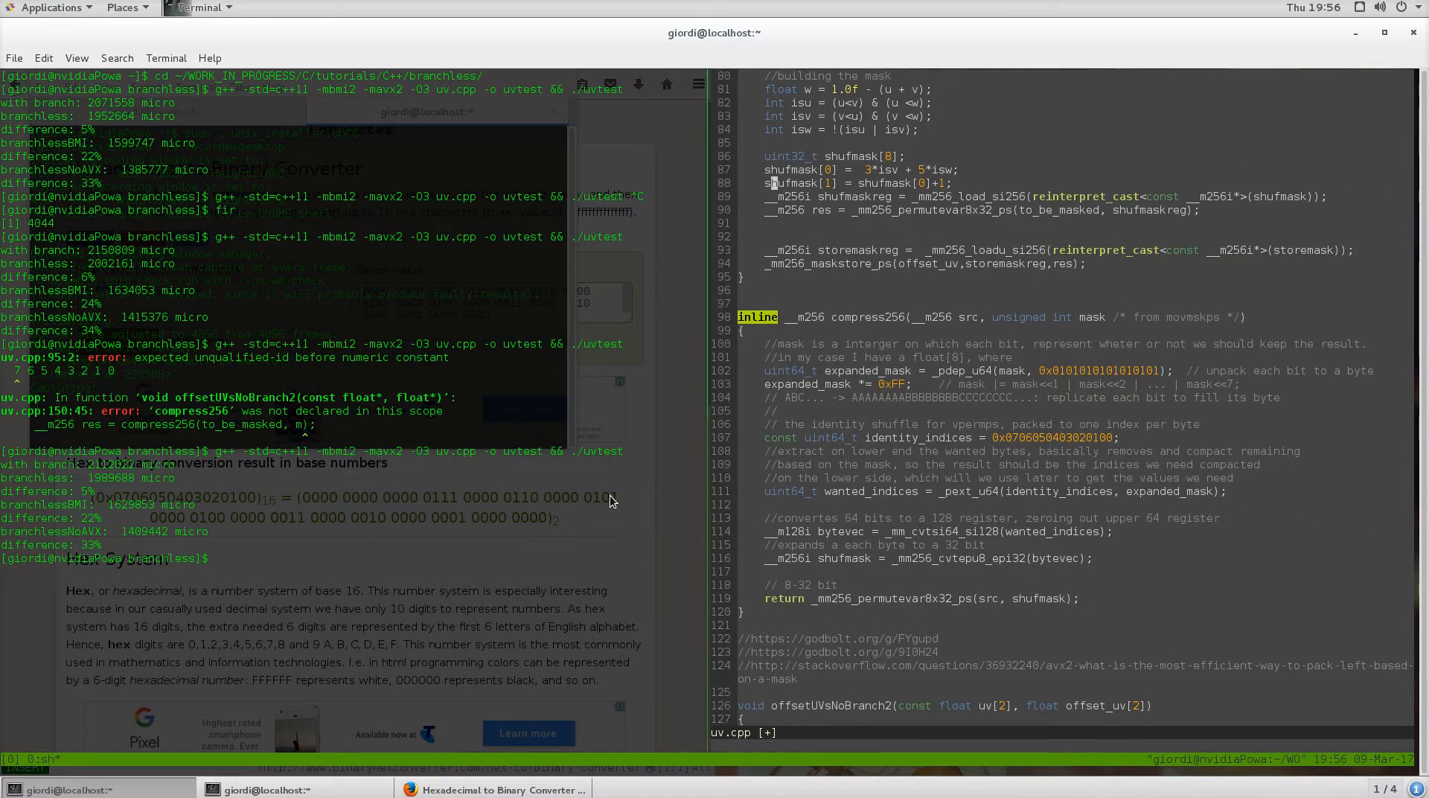
{"action": "scroll", "scroll_direction": "up", "scroll_amount": 3}
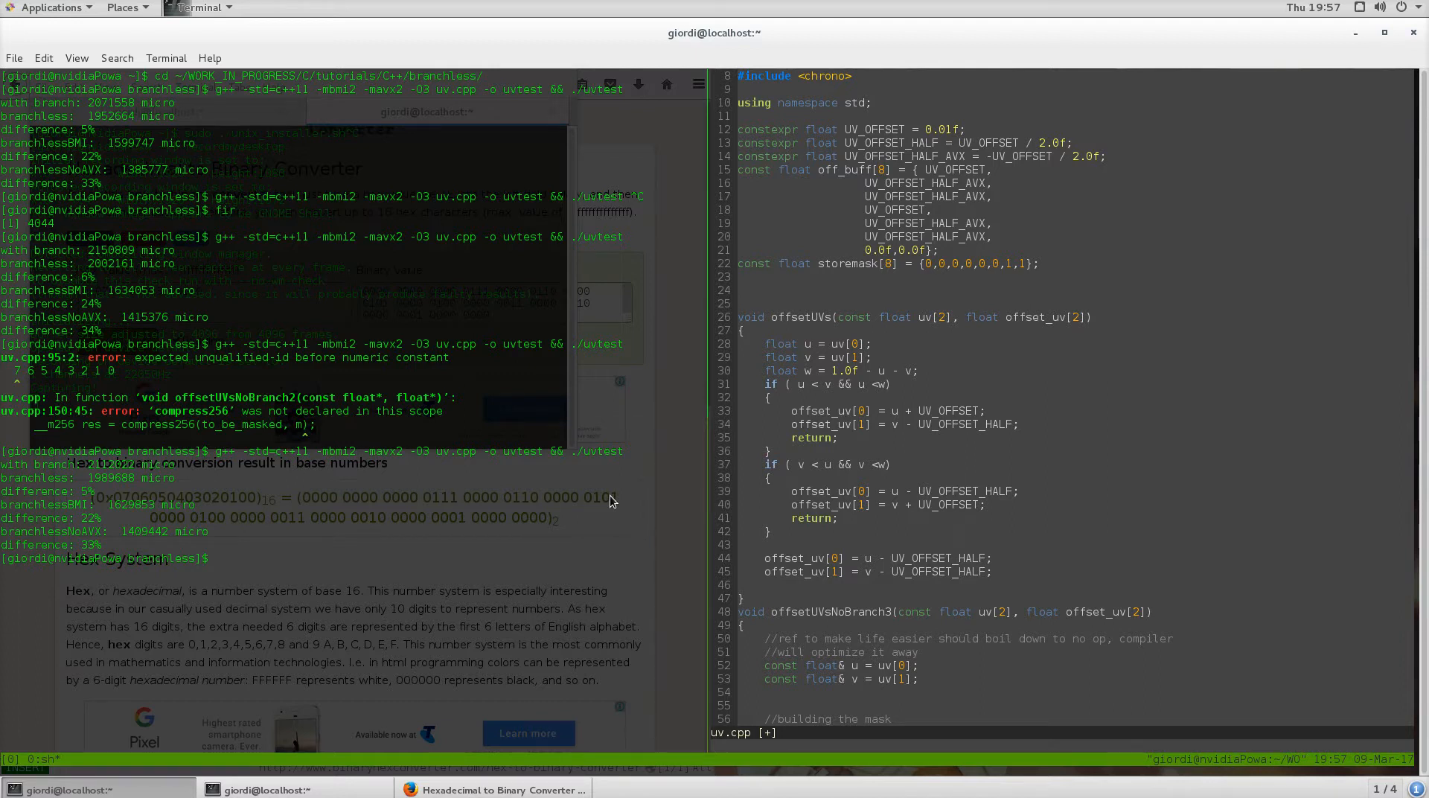
{"action": "scroll", "scroll_direction": "down", "scroll_amount": 3}
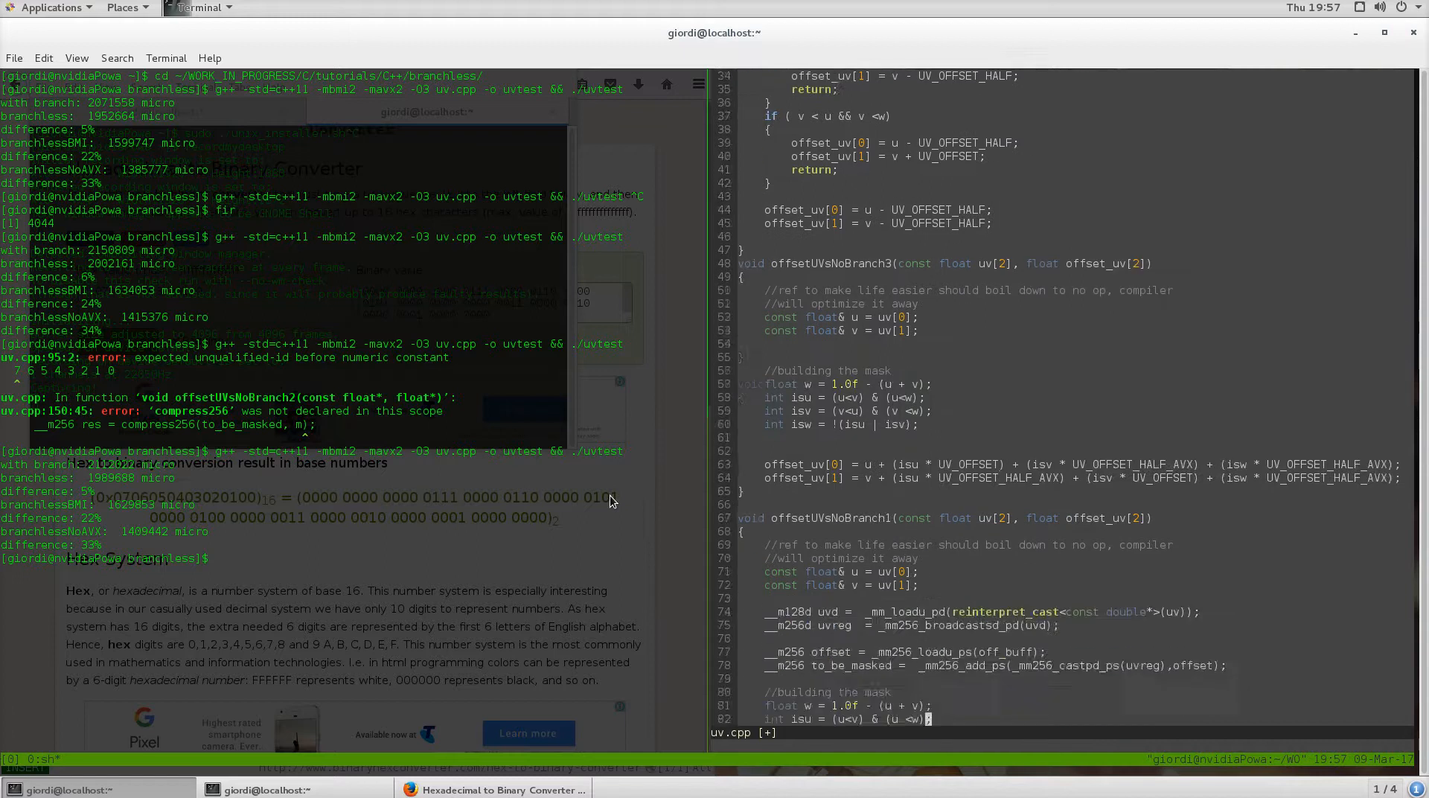
{"action": "scroll", "scroll_direction": "down", "scroll_amount": 3}
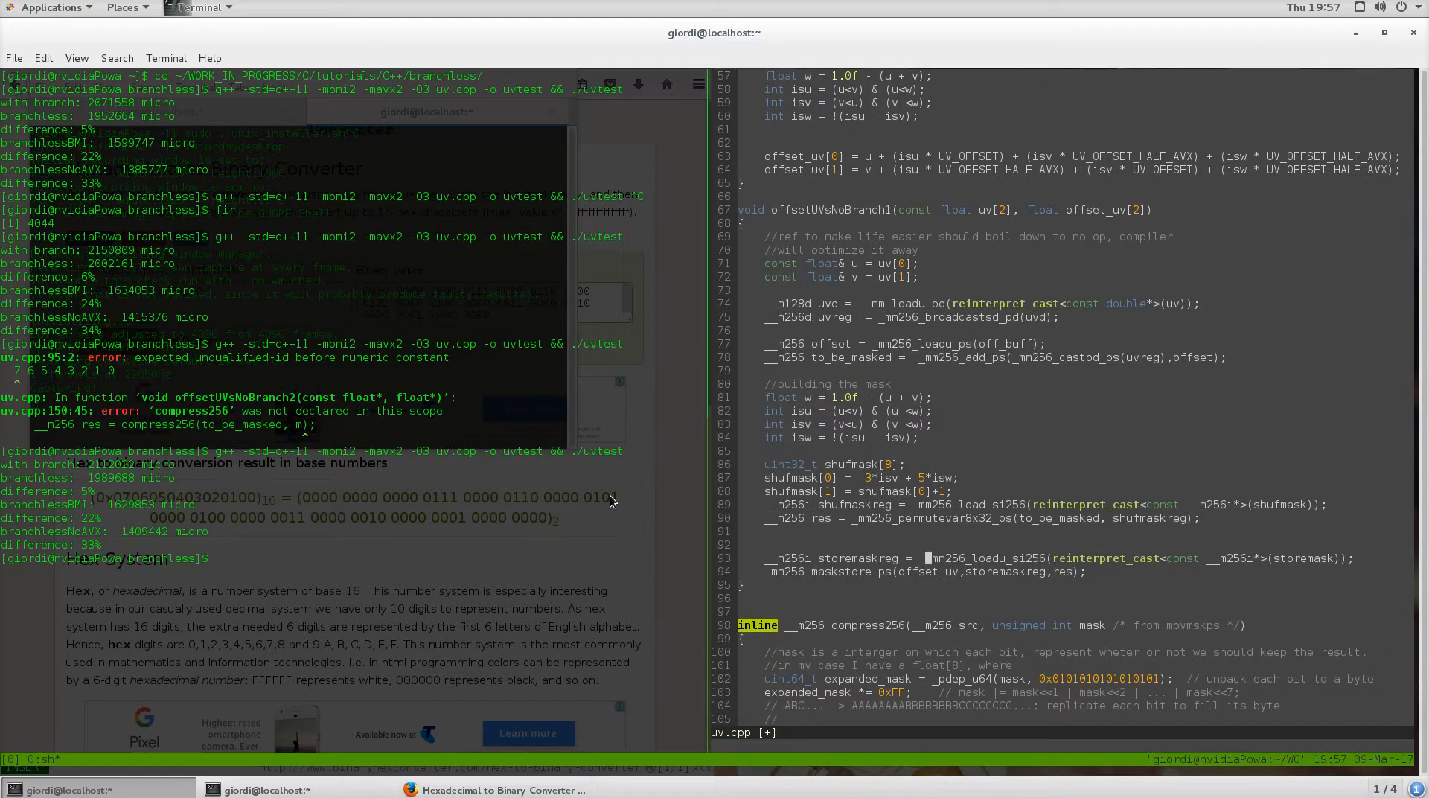
{"action": "scroll", "scroll_direction": "up", "scroll_amount": 3}
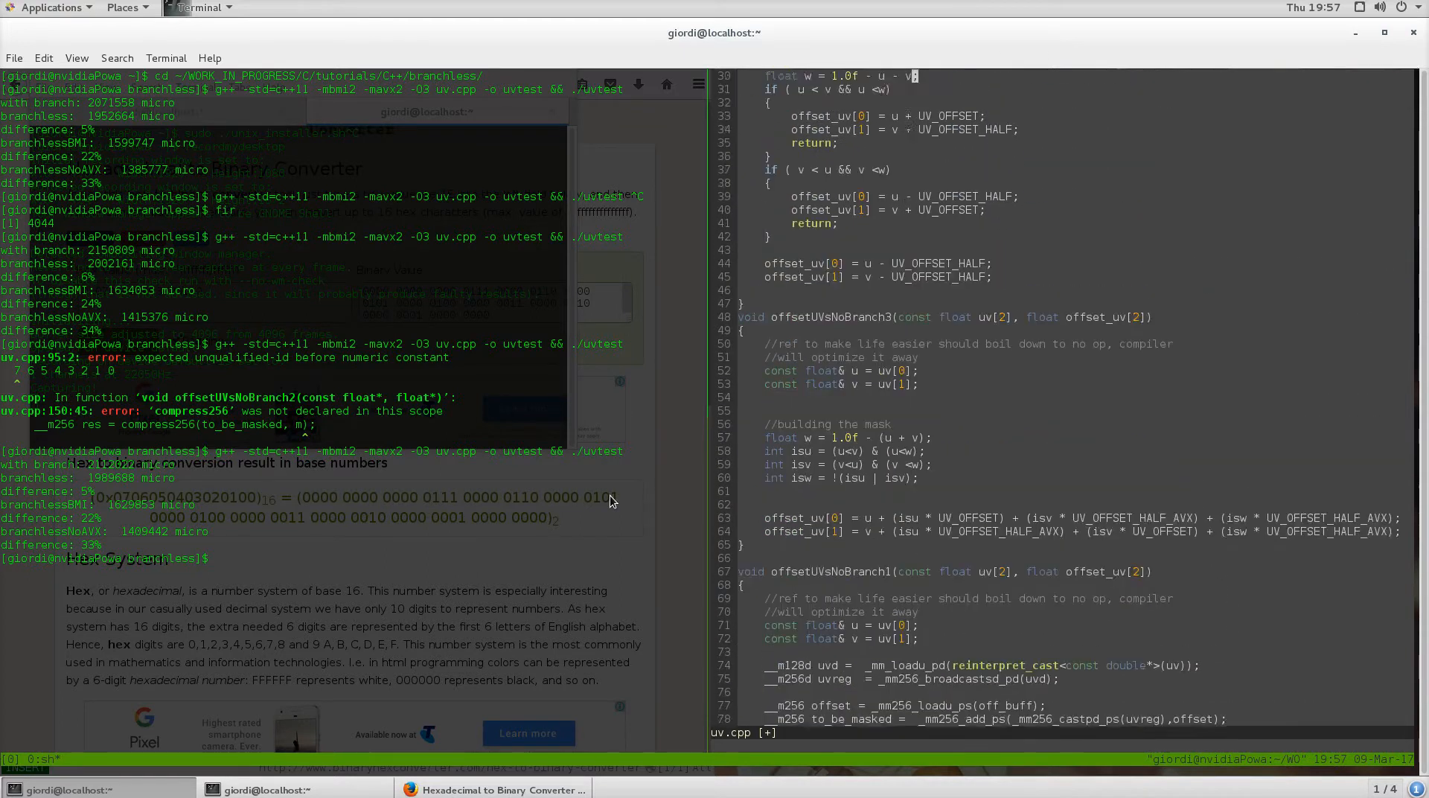
{"action": "scroll", "scroll_direction": "up", "scroll_amount": 3}
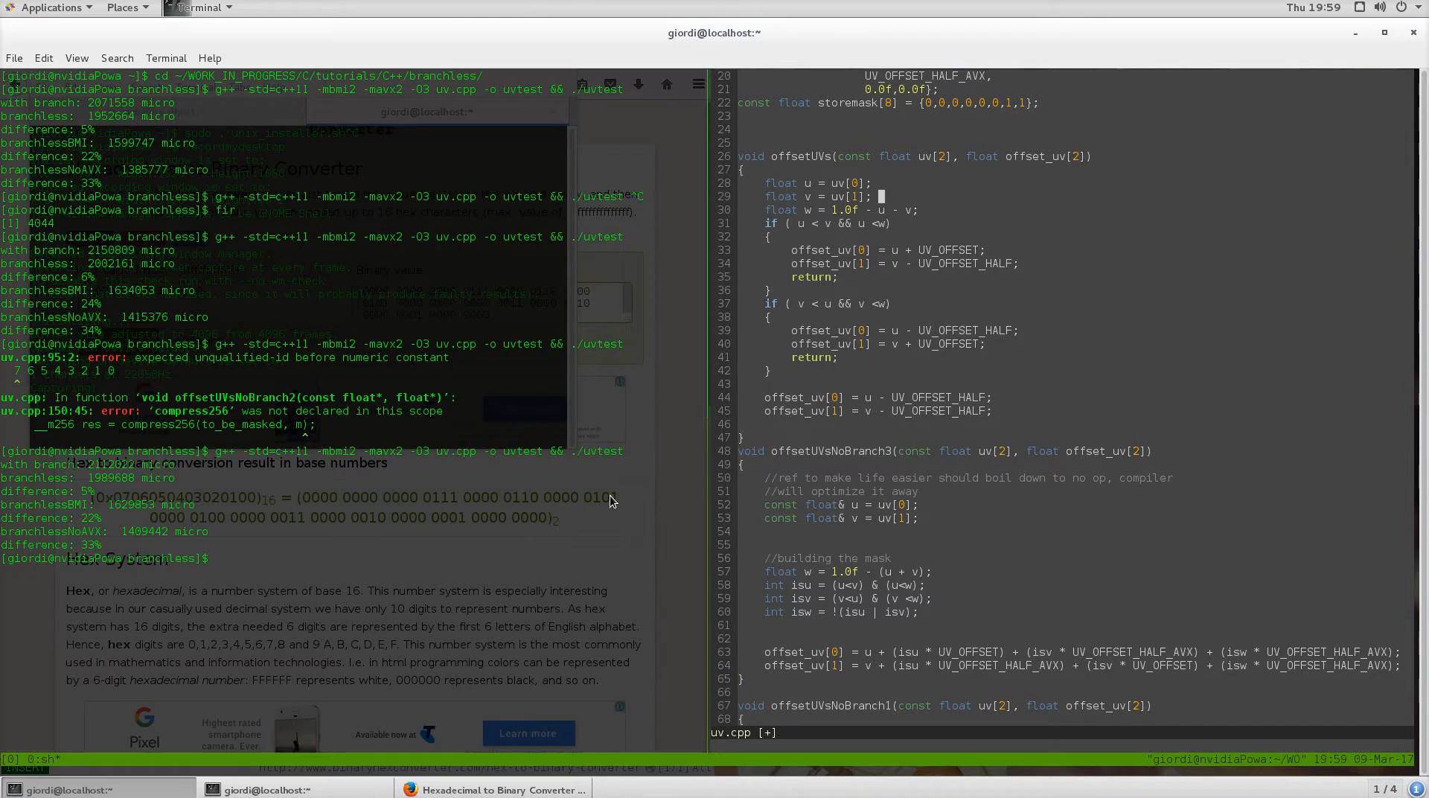
{"action": "scroll", "scroll_direction": "down", "scroll_amount": 3}
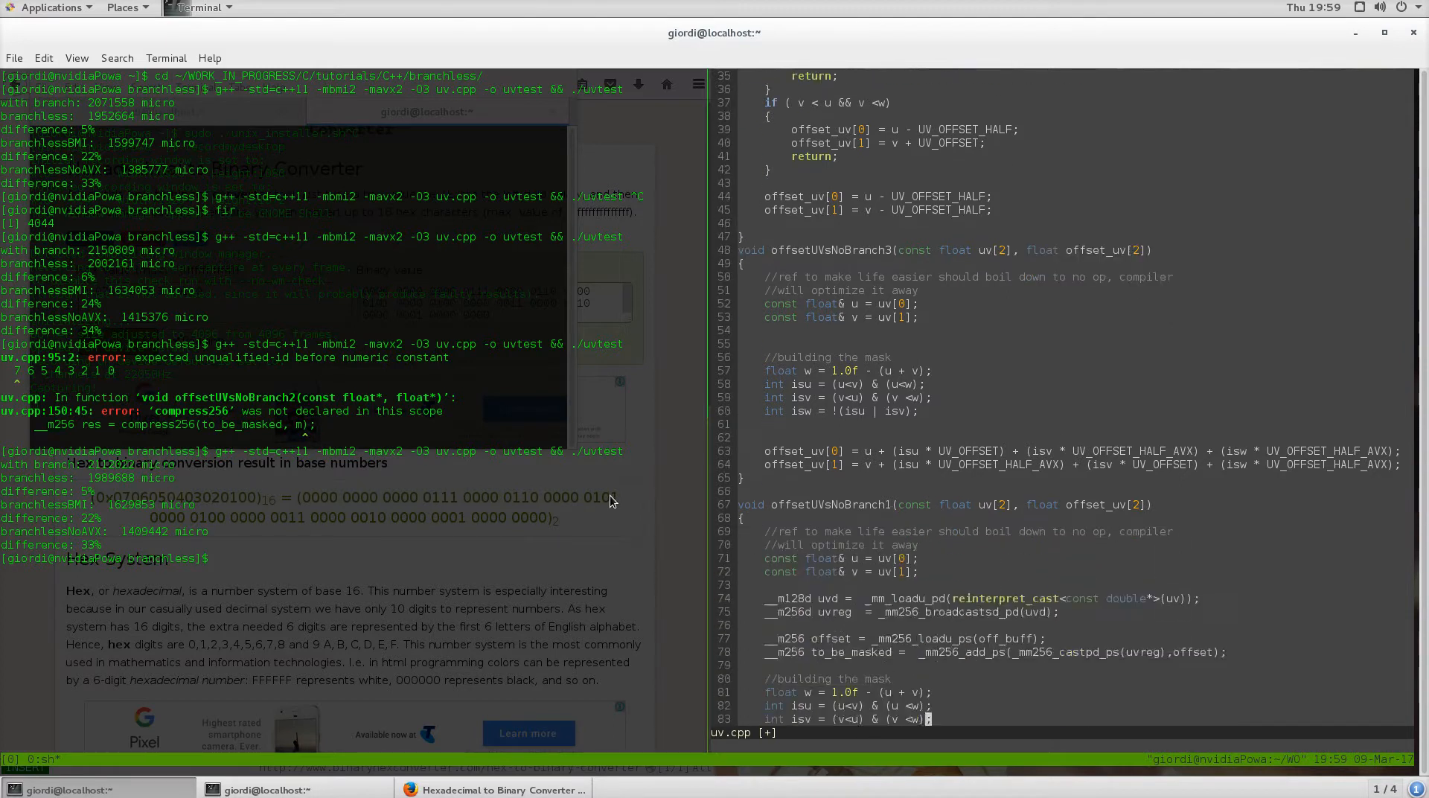
{"action": "scroll", "scroll_direction": "down", "scroll_amount": 3}
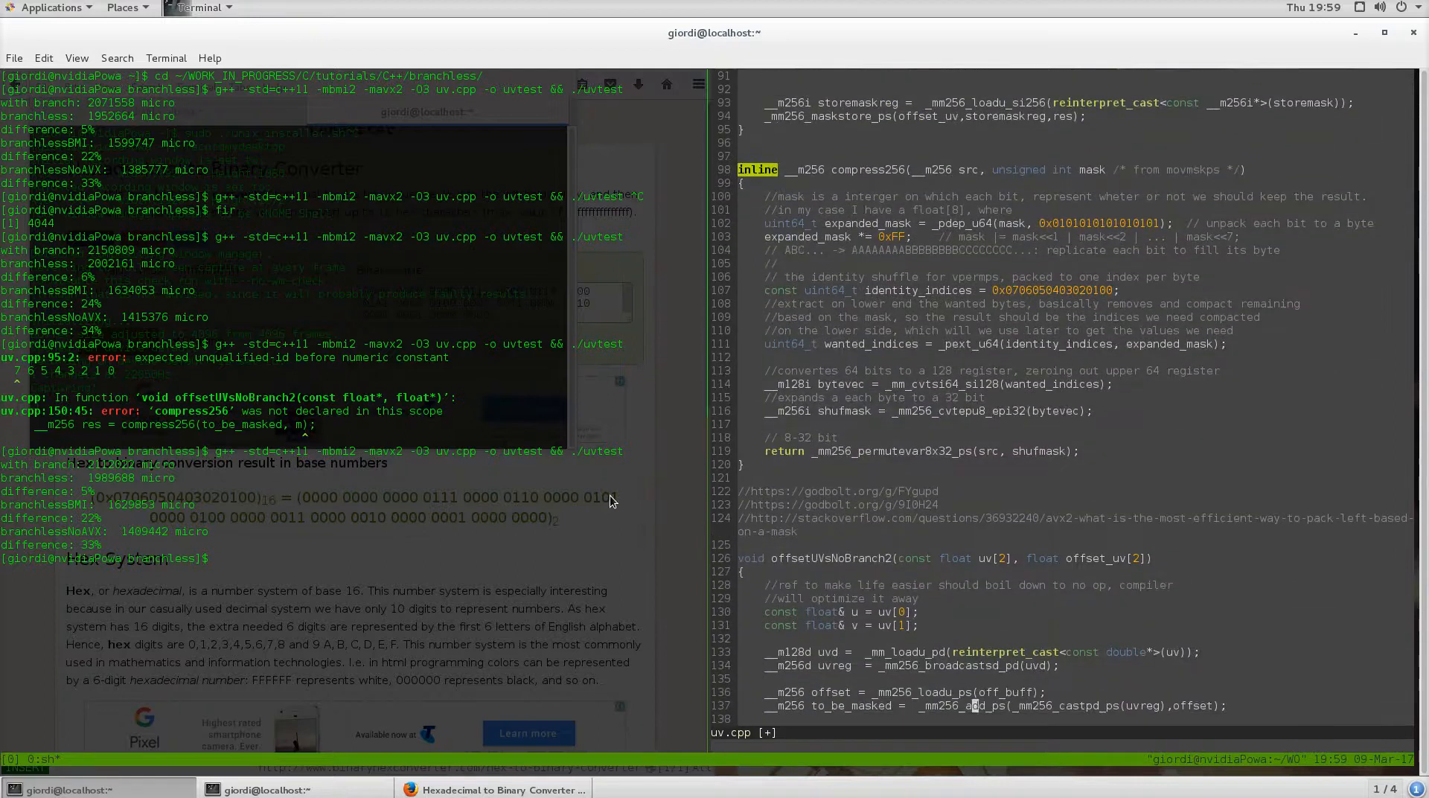
{"action": "scroll", "scroll_direction": "up", "scroll_amount": 3}
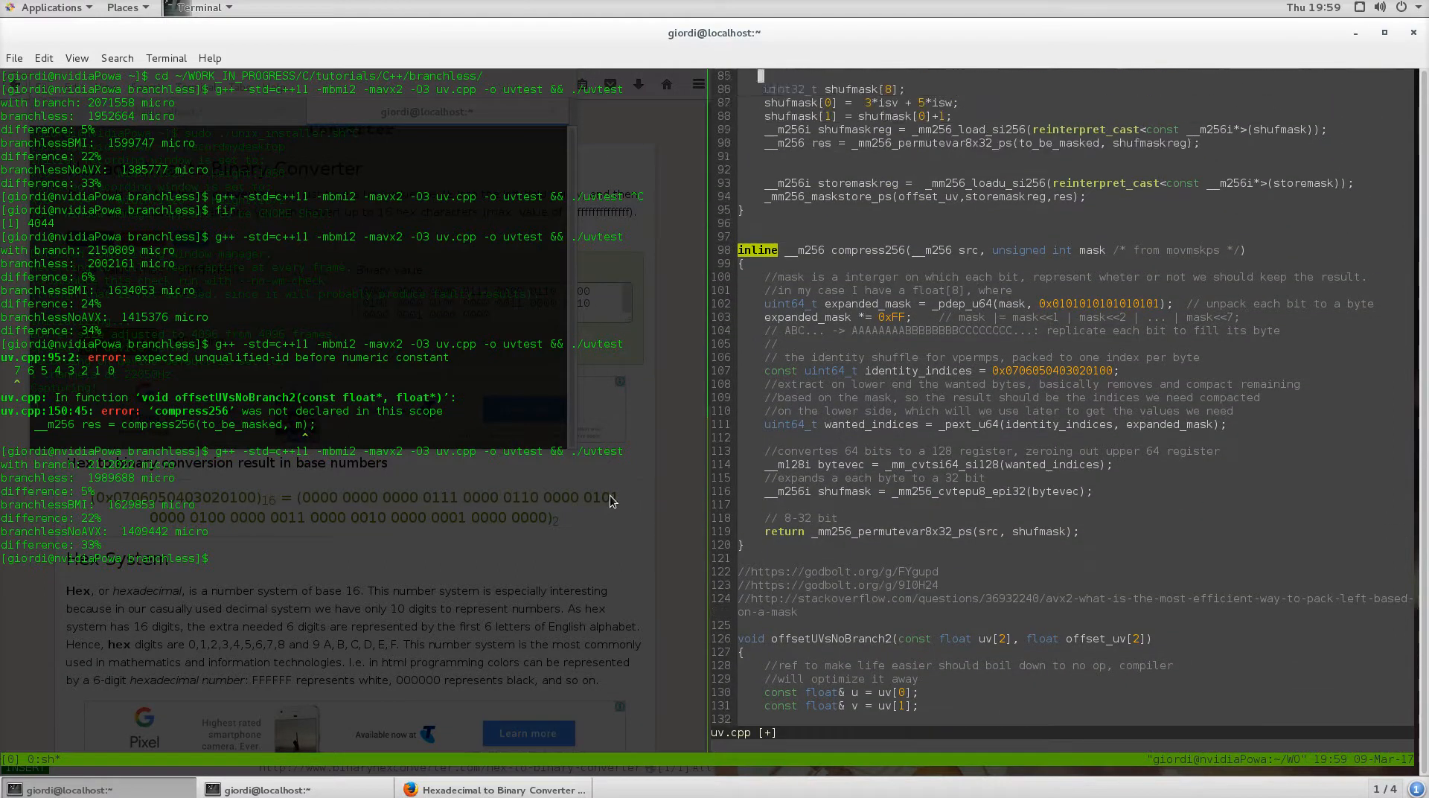
{"action": "scroll", "scroll_direction": "up", "scroll_amount": 3}
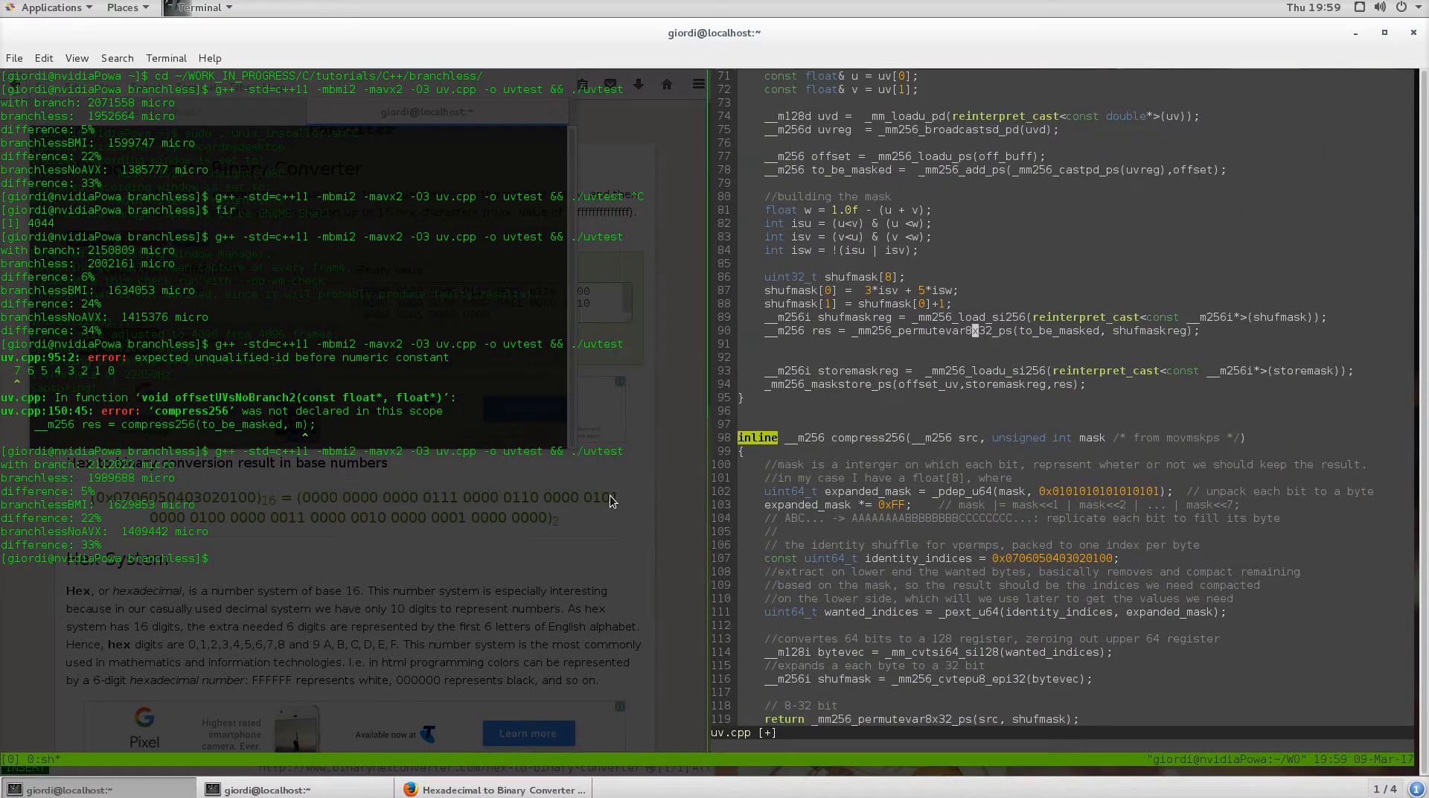
{"action": "scroll", "scroll_direction": "up", "scroll_amount": 3}
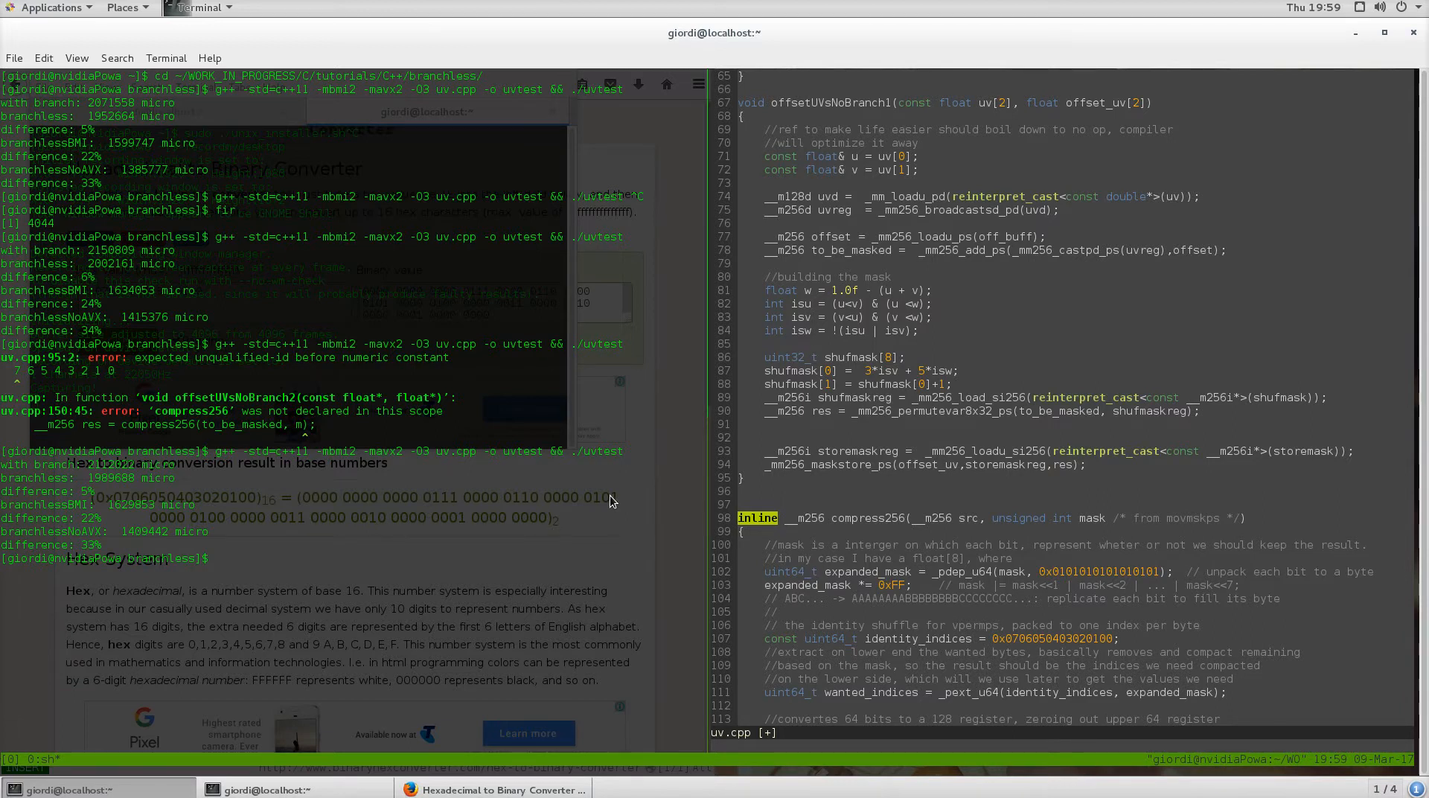
{"action": "scroll", "scroll_direction": "down", "scroll_amount": 3}
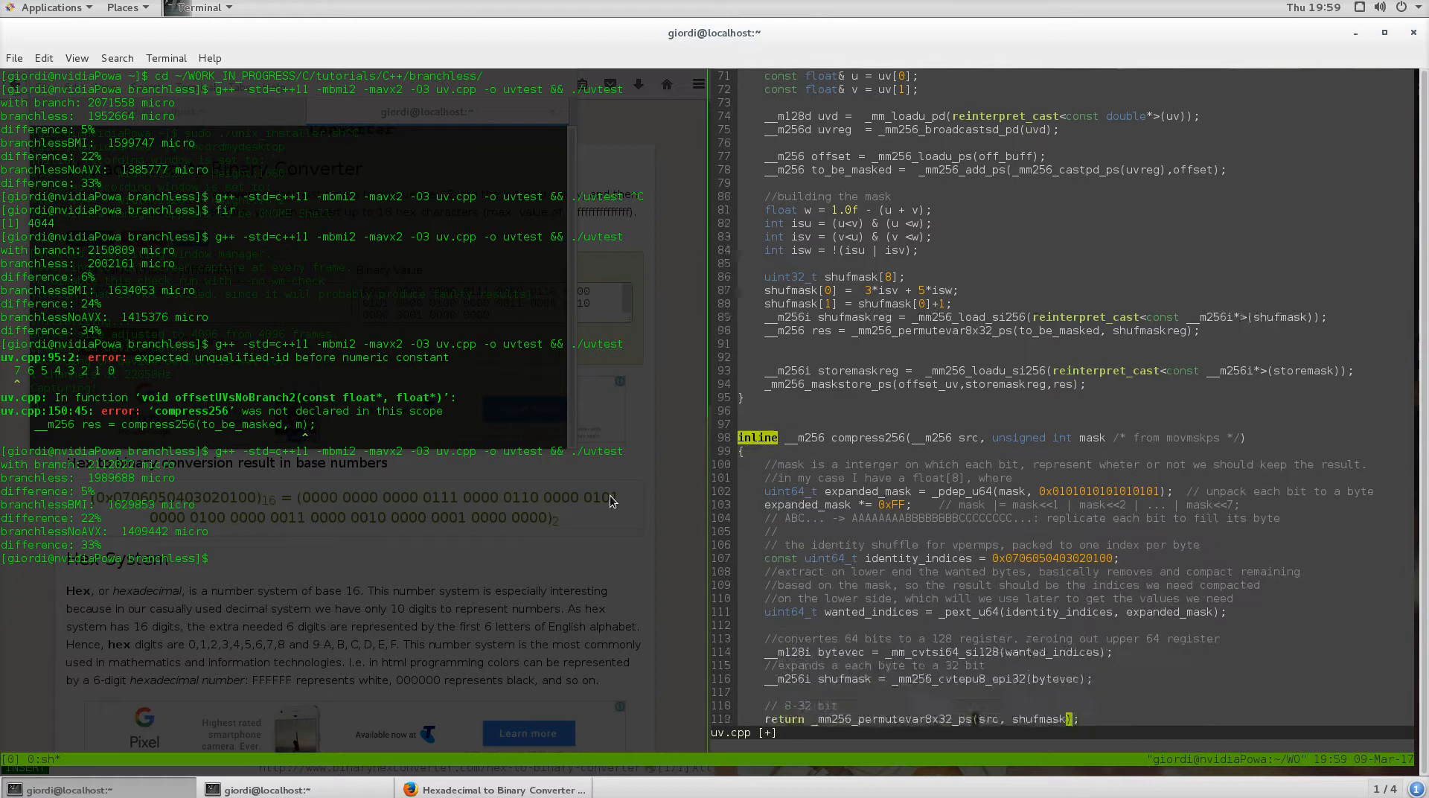
{"action": "scroll", "scroll_direction": "down", "scroll_amount": 3}
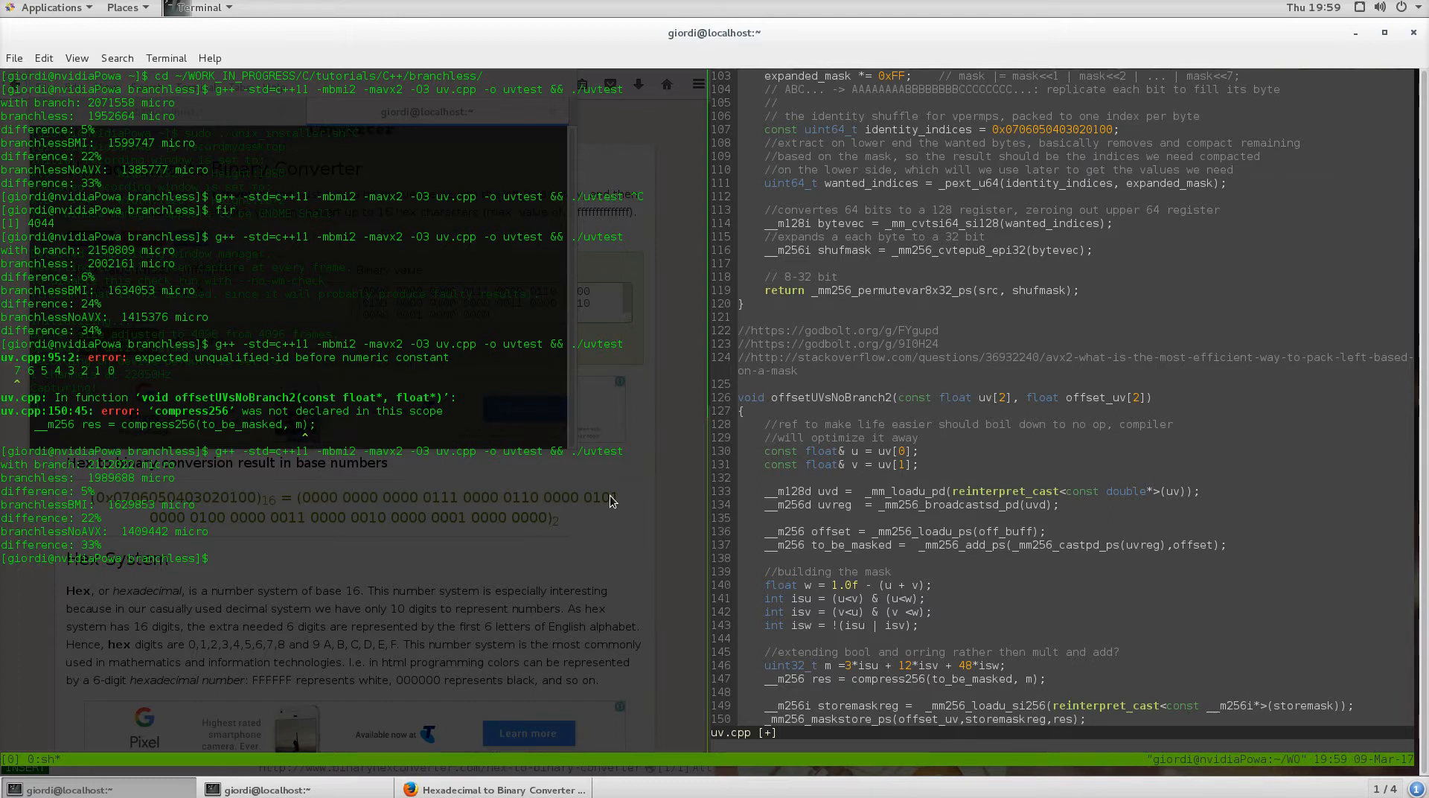
{"action": "scroll", "scroll_direction": "up", "scroll_amount": 3}
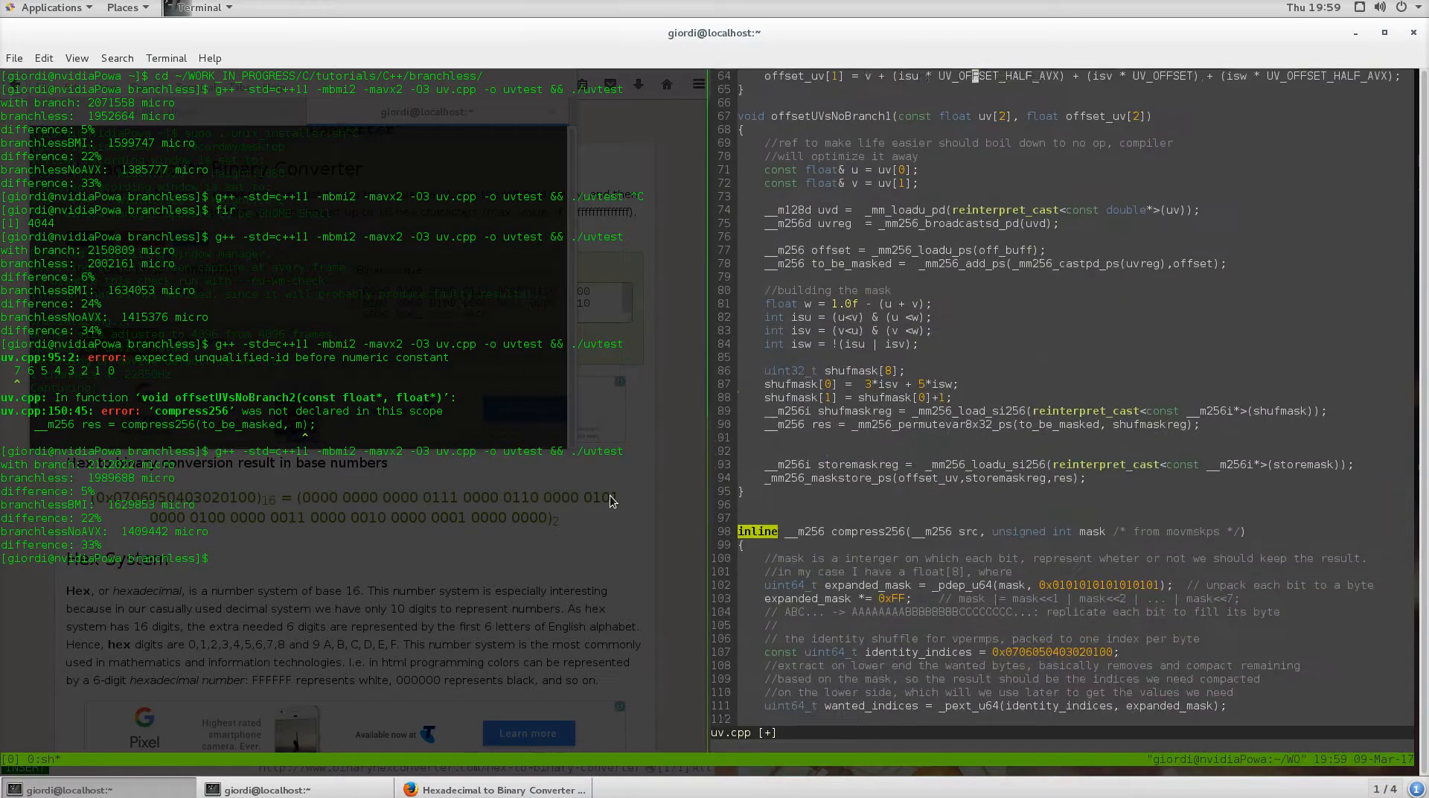
{"action": "scroll", "scroll_direction": "up", "scroll_amount": 3}
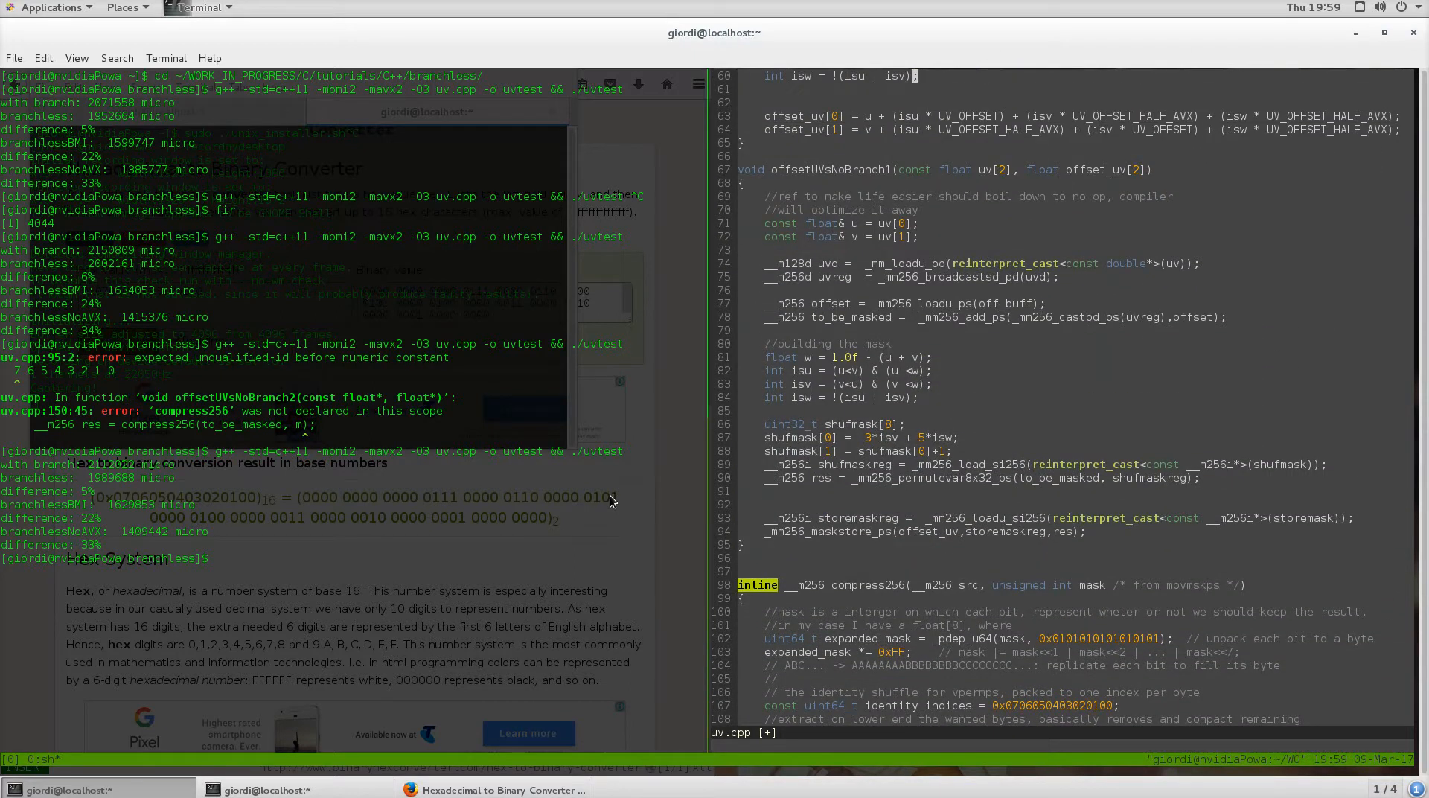